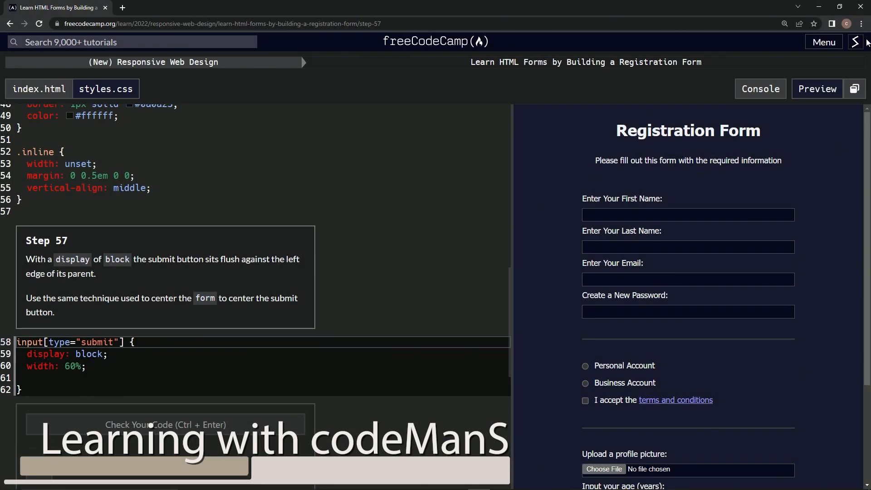
pyautogui.moveTo(476, 55)
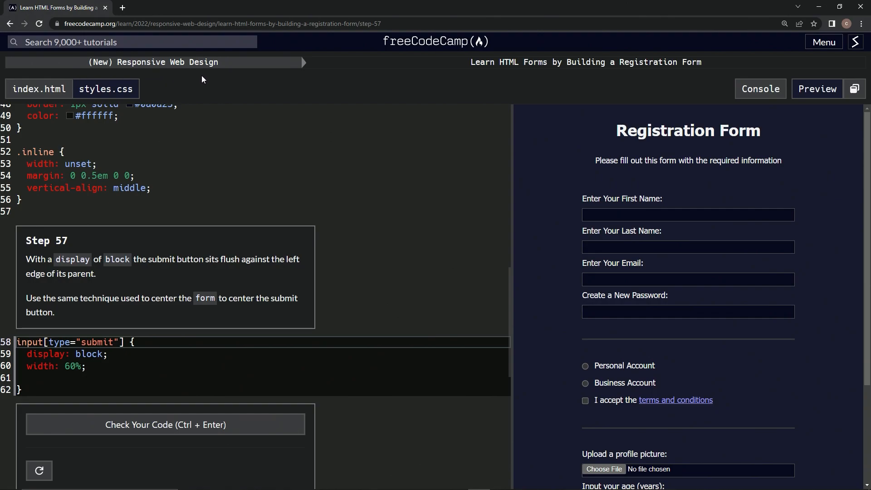
pyautogui.moveTo(593, 77)
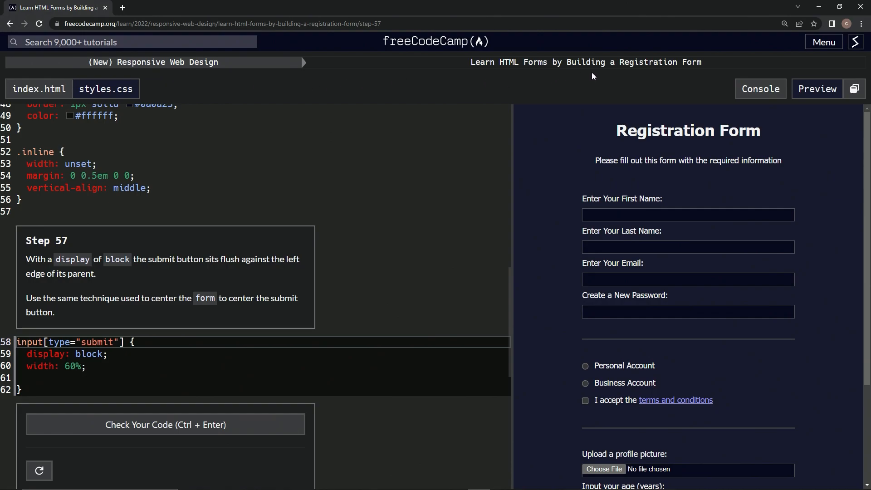
pyautogui.moveTo(28, 257)
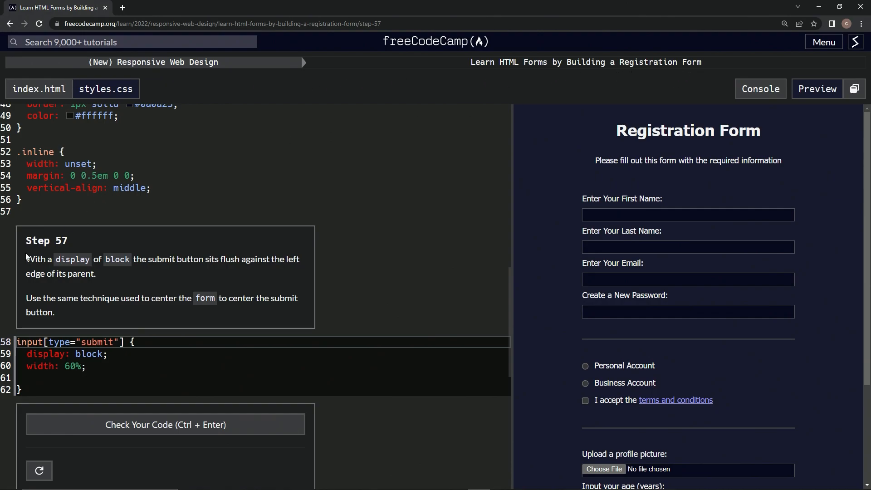
pyautogui.moveTo(47, 270)
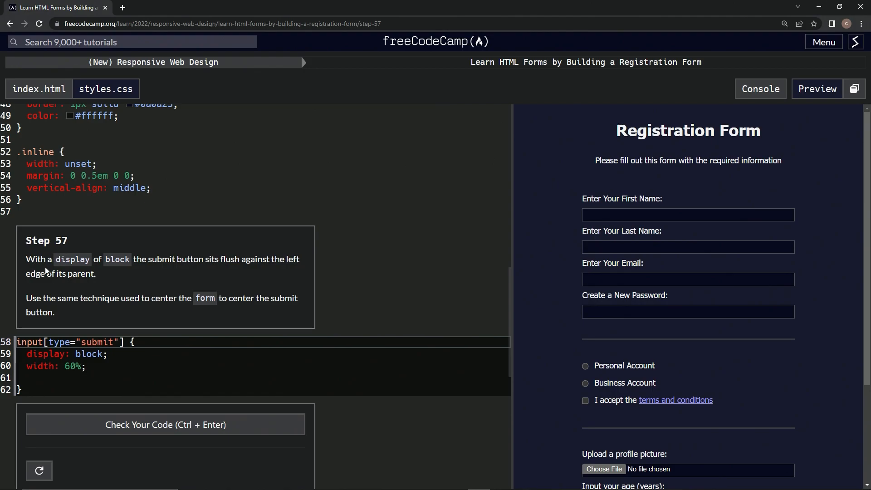
pyautogui.moveTo(180, 272)
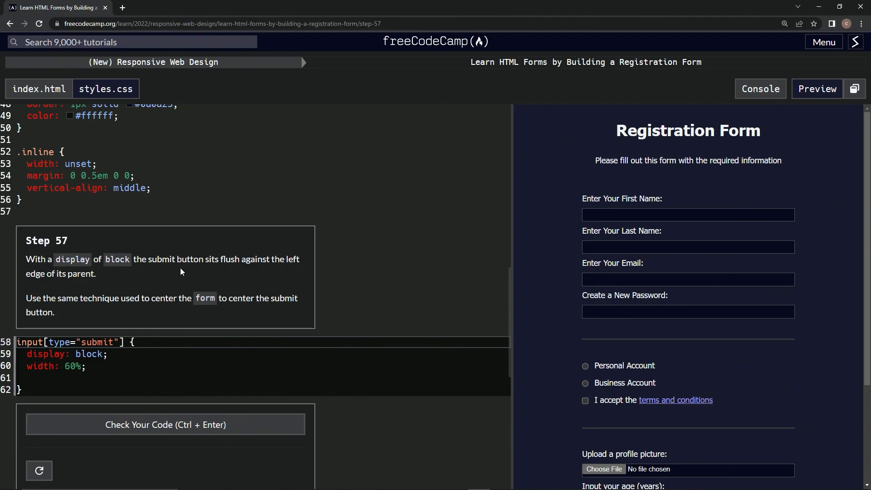
pyautogui.moveTo(81, 289)
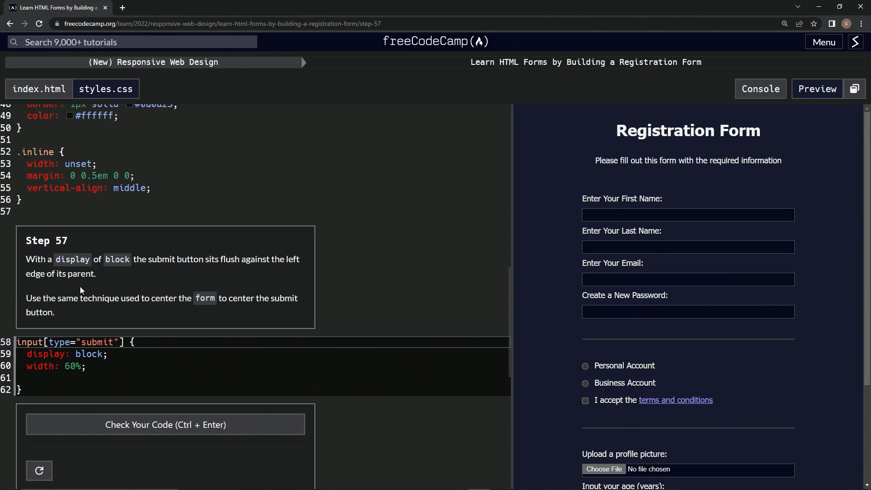
pyautogui.moveTo(687, 308)
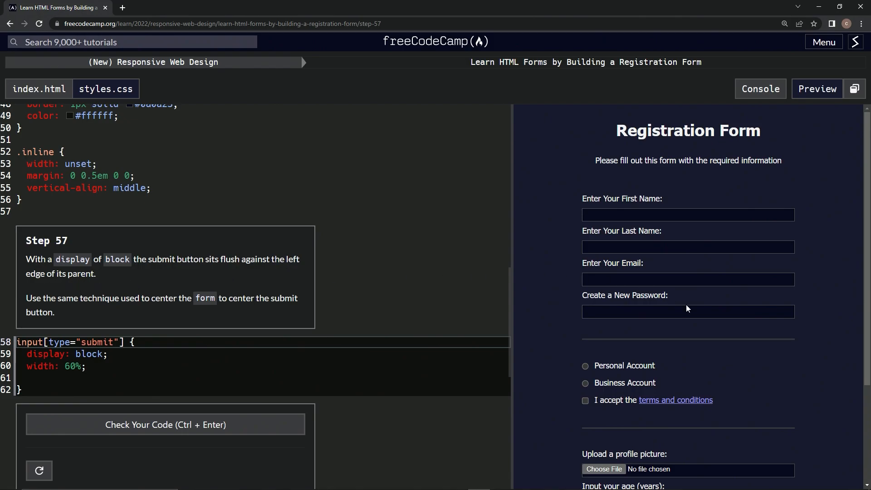
# Scroll the preview down to the left-aligned Submit button, then back up
pyautogui.scroll(-3)
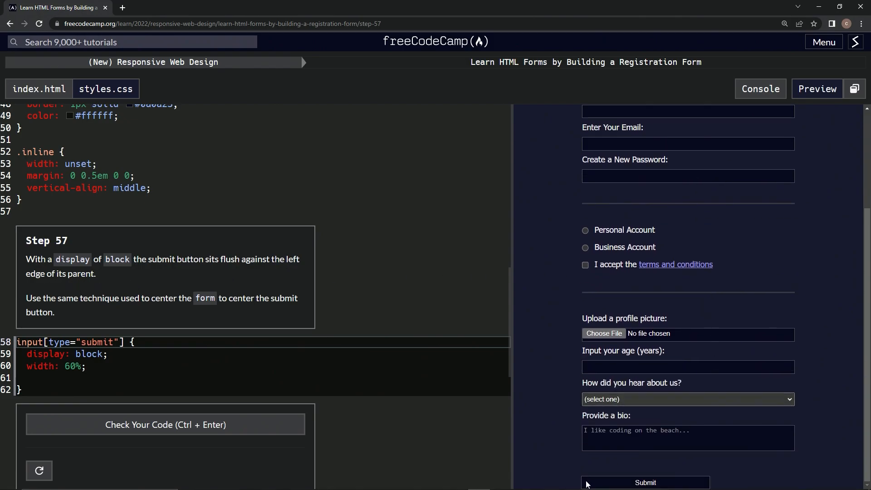
pyautogui.moveTo(38, 302)
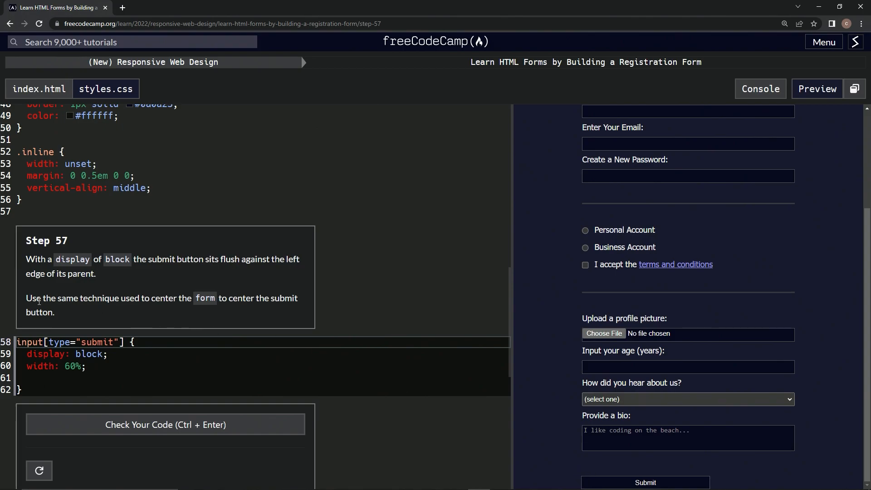
pyautogui.moveTo(186, 302)
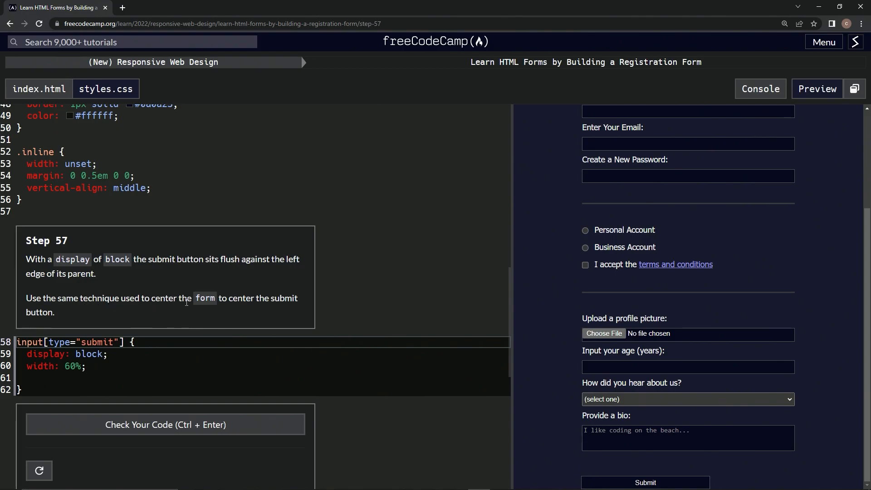
pyautogui.moveTo(282, 307)
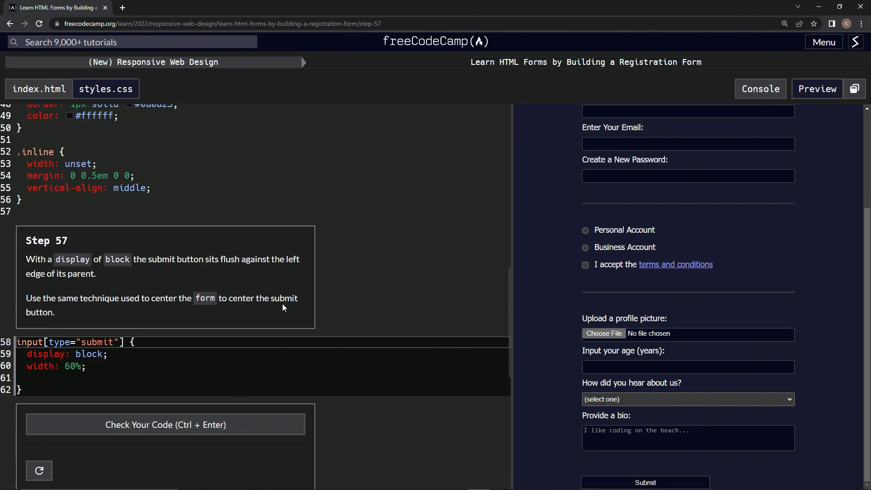
pyautogui.moveTo(183, 195)
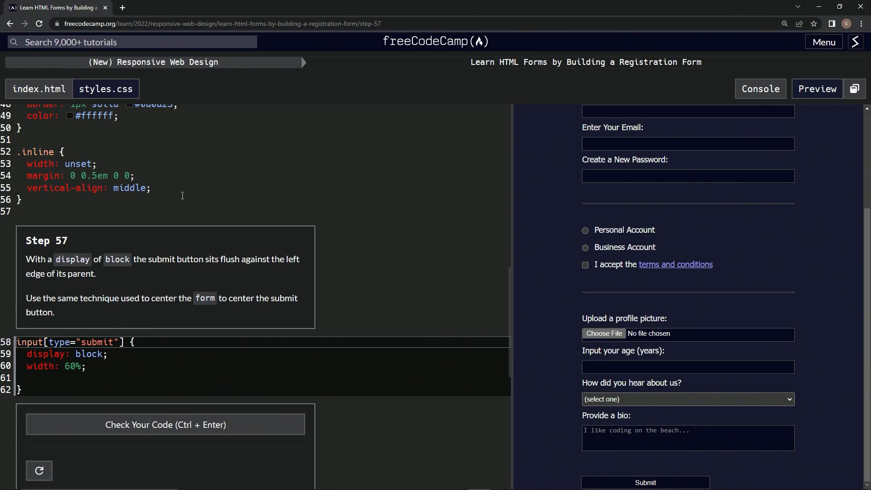
pyautogui.scroll(3)
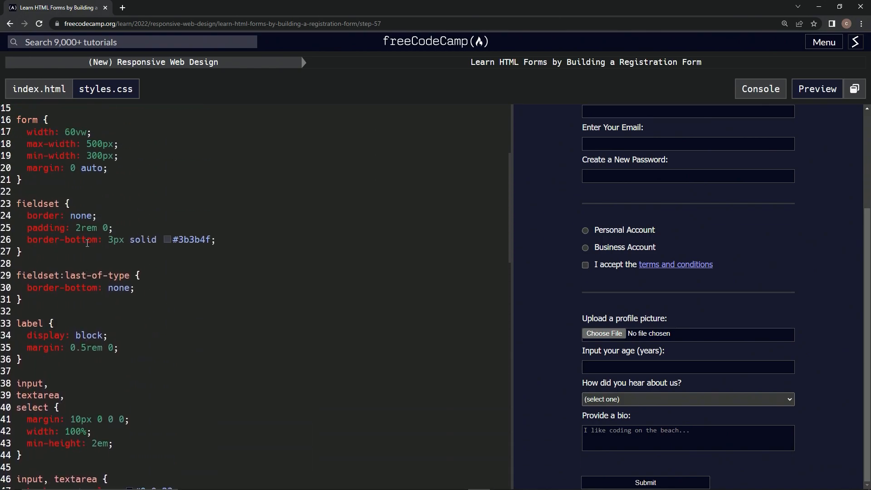
pyautogui.scroll(3)
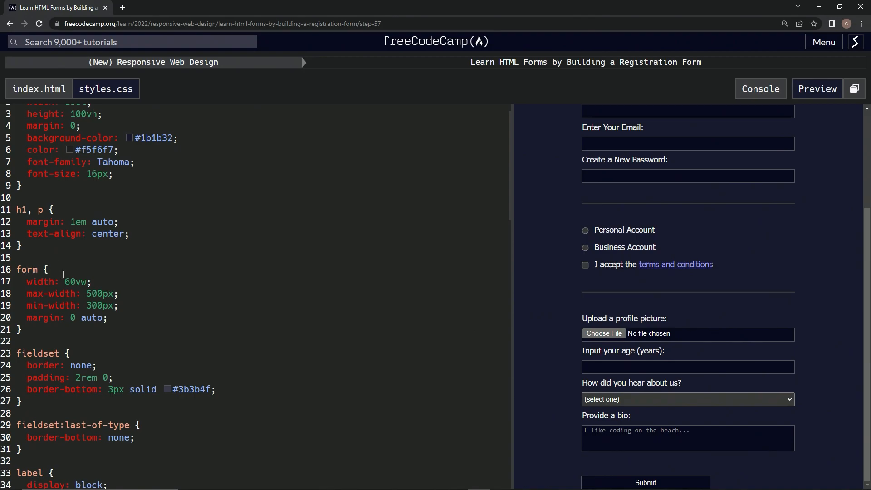
pyautogui.scroll(-3)
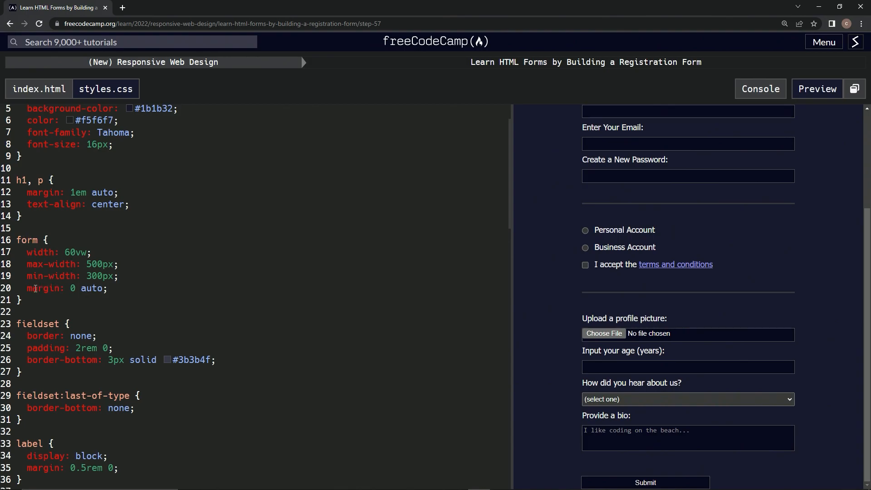
pyautogui.scroll(-3)
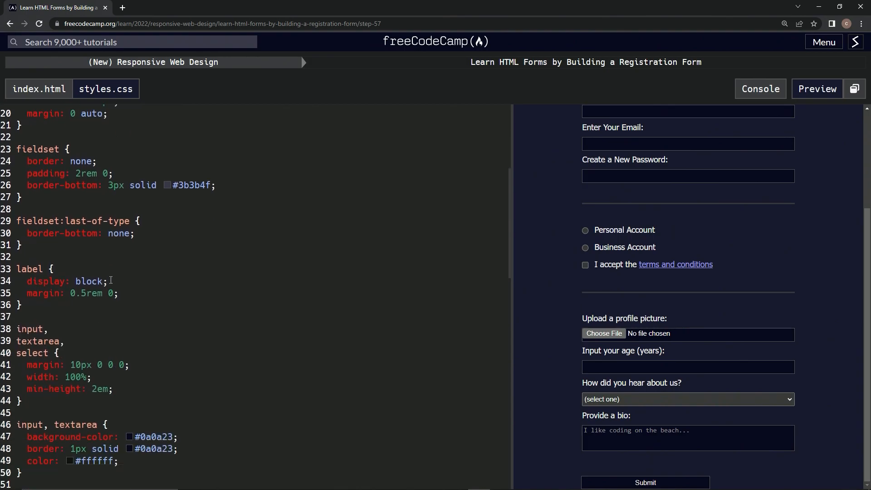
pyautogui.scroll(-3)
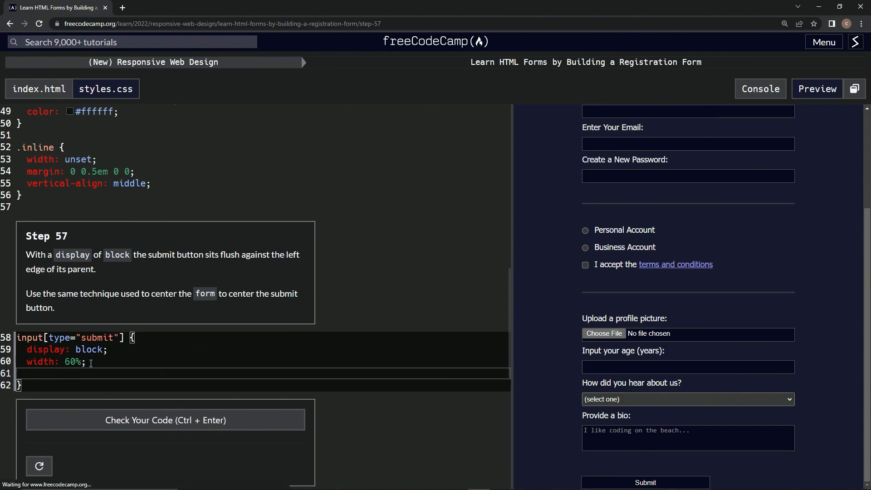
# Type margin: 0 auto into the input[type="submit"] rule, pass the Step 57 check, and continue to Step 58
pyautogui.write('margin:')
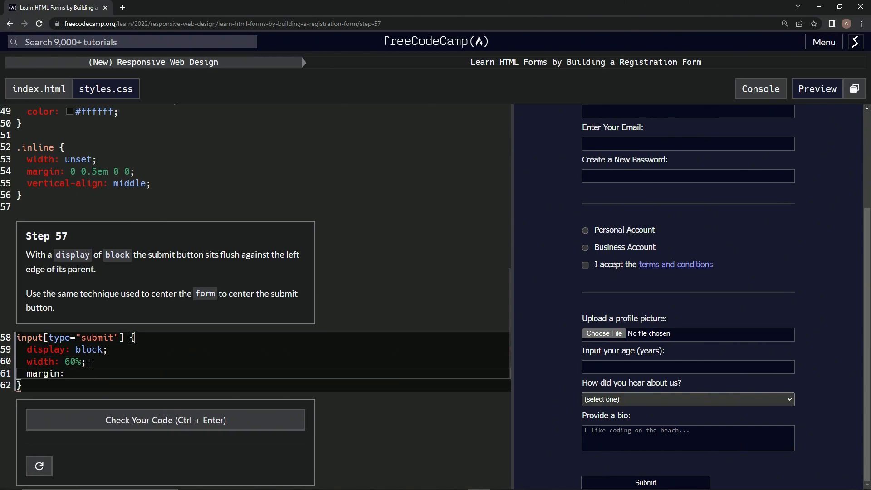
pyautogui.write('0 auto')
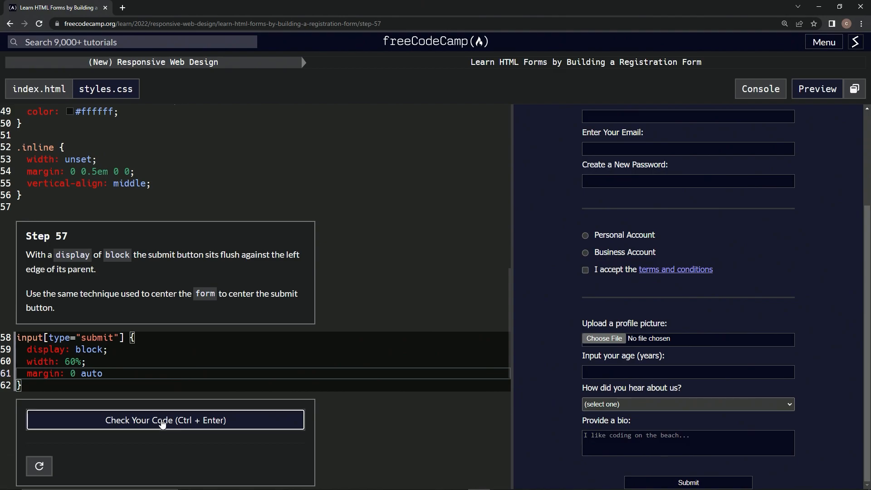
pyautogui.click(164, 420)
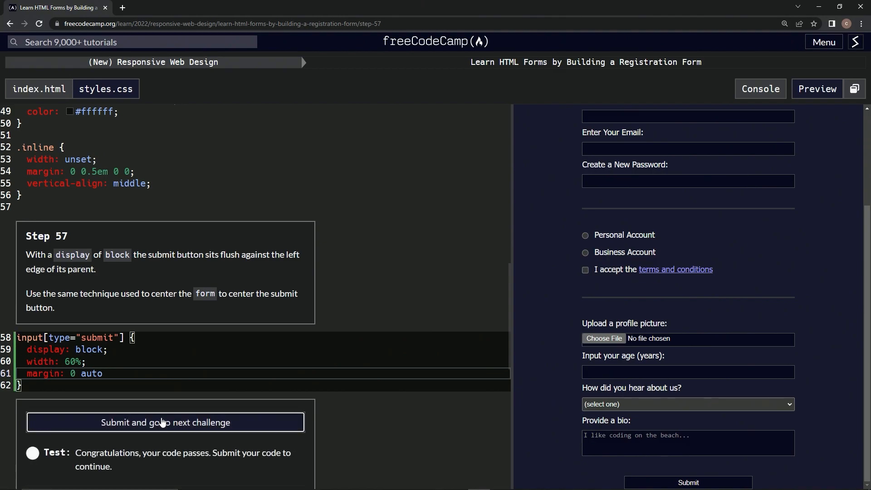
pyautogui.click(164, 422)
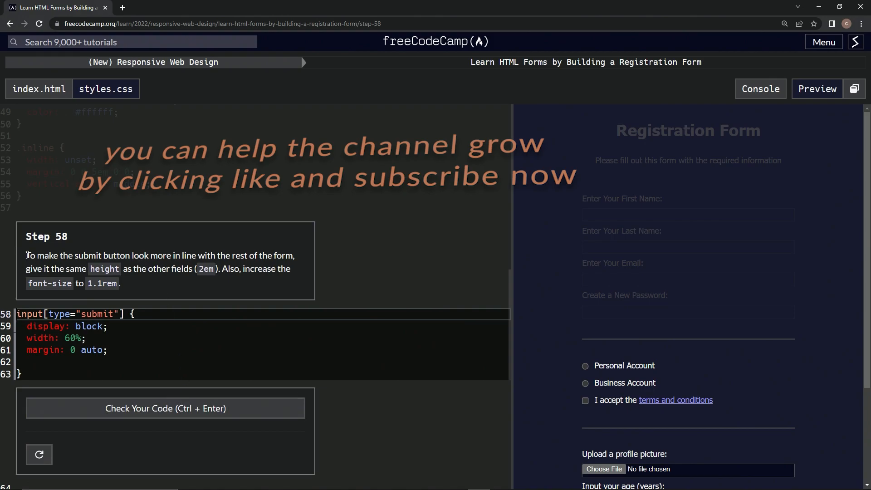
pyautogui.moveTo(306, 243)
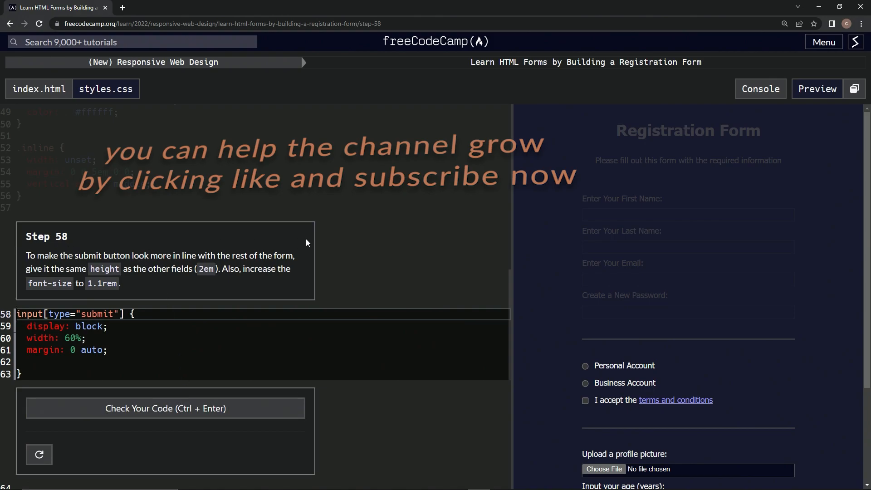